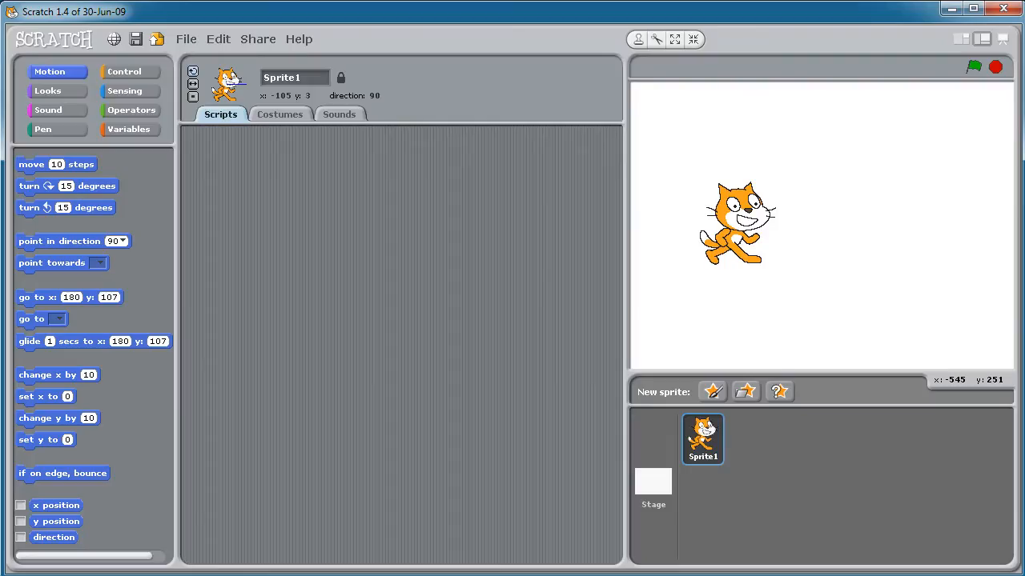
- Show the Variables category blocks in the palette
left_click(128, 129)
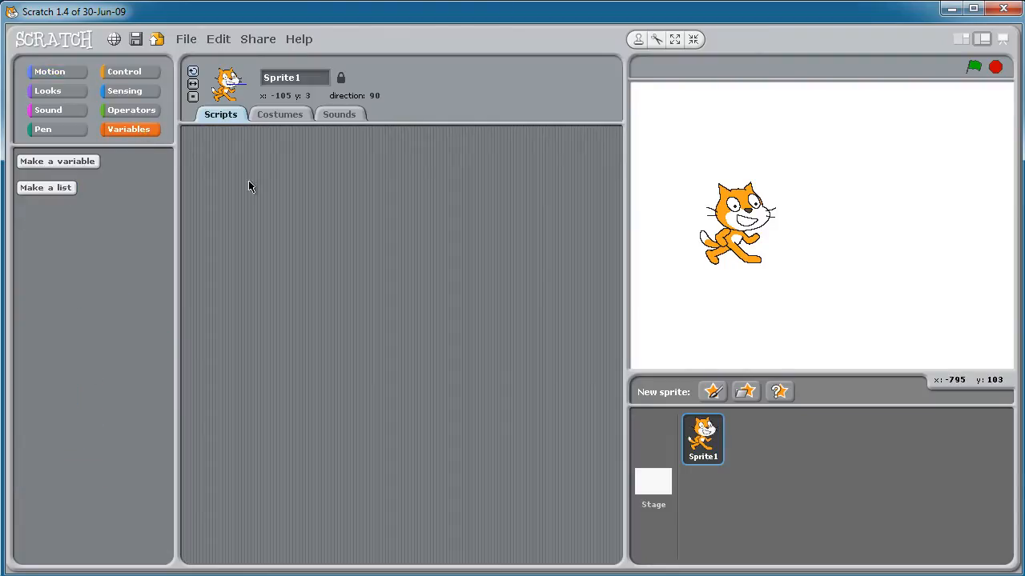
mouse_move(289, 258)
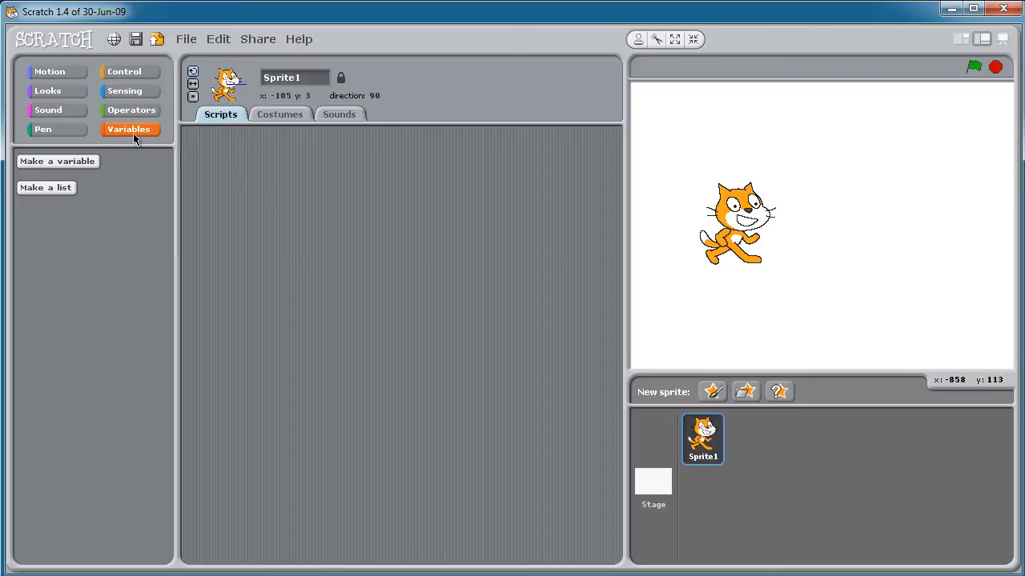
- Create a 'name' variable for all sprites and rename the cat sprite to ScratchCat
left_click(58, 161)
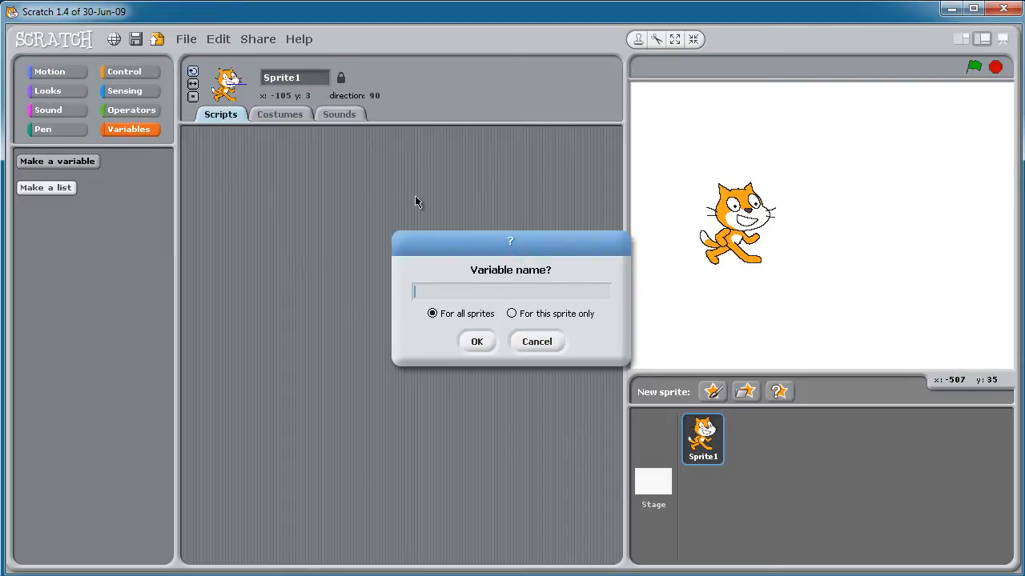
type("name")
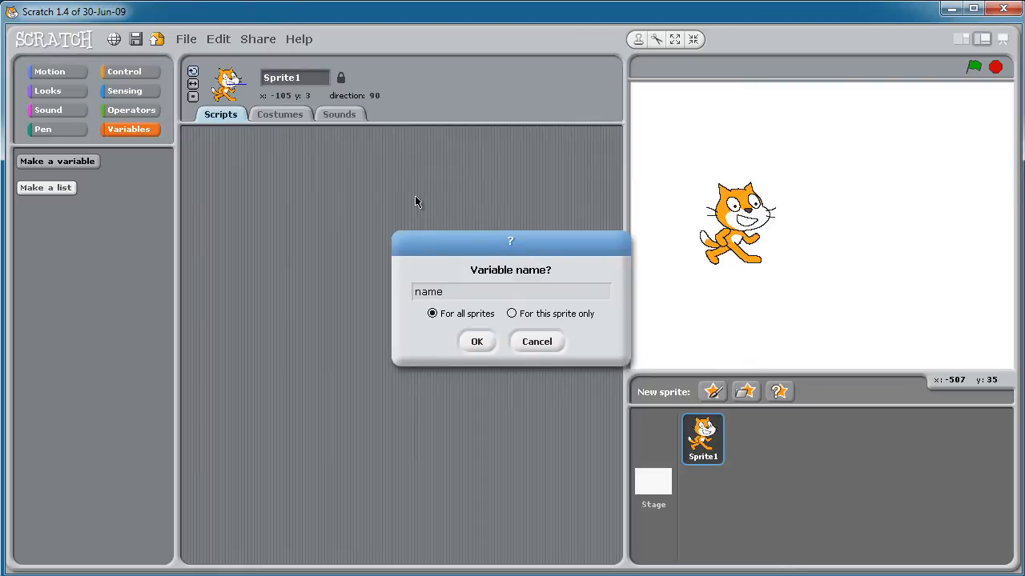
left_click(476, 342)
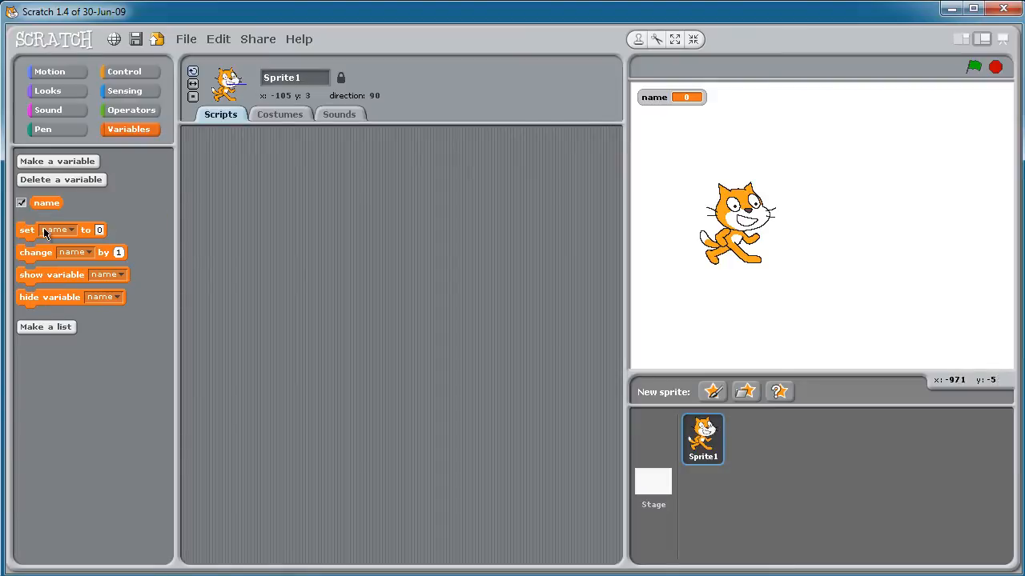
mouse_move(36, 264)
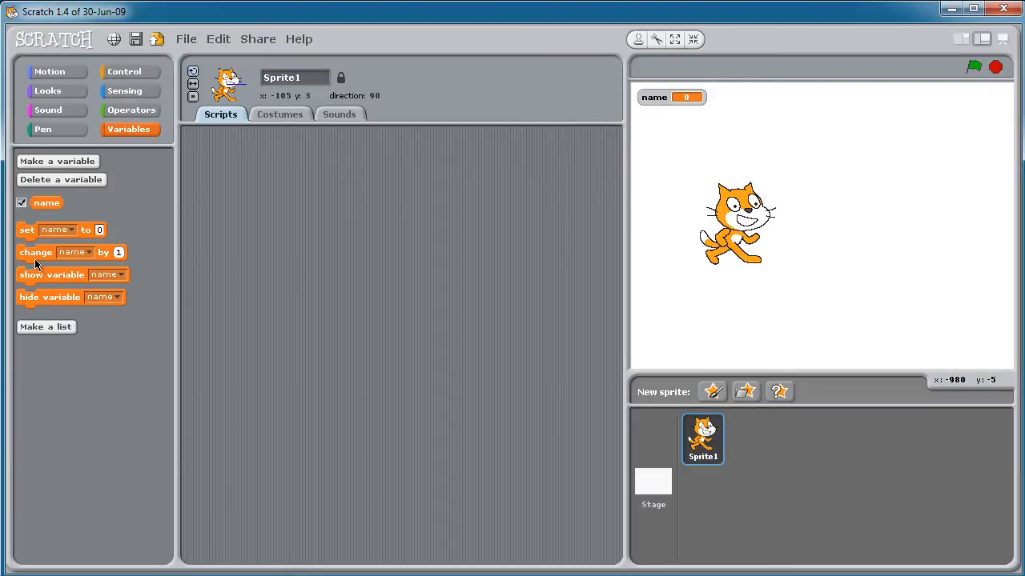
mouse_move(40, 270)
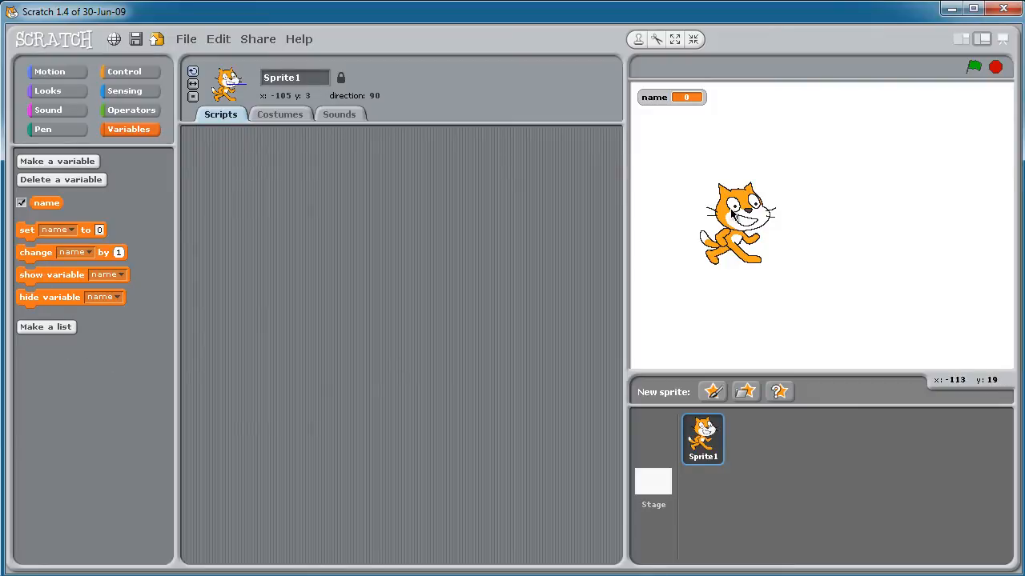
mouse_move(735, 216)
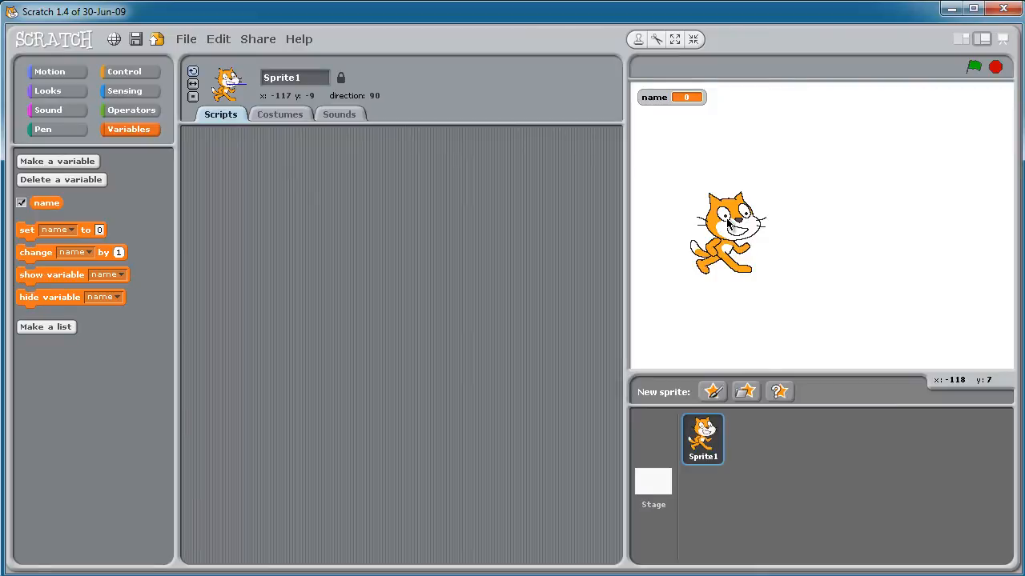
mouse_move(414, 245)
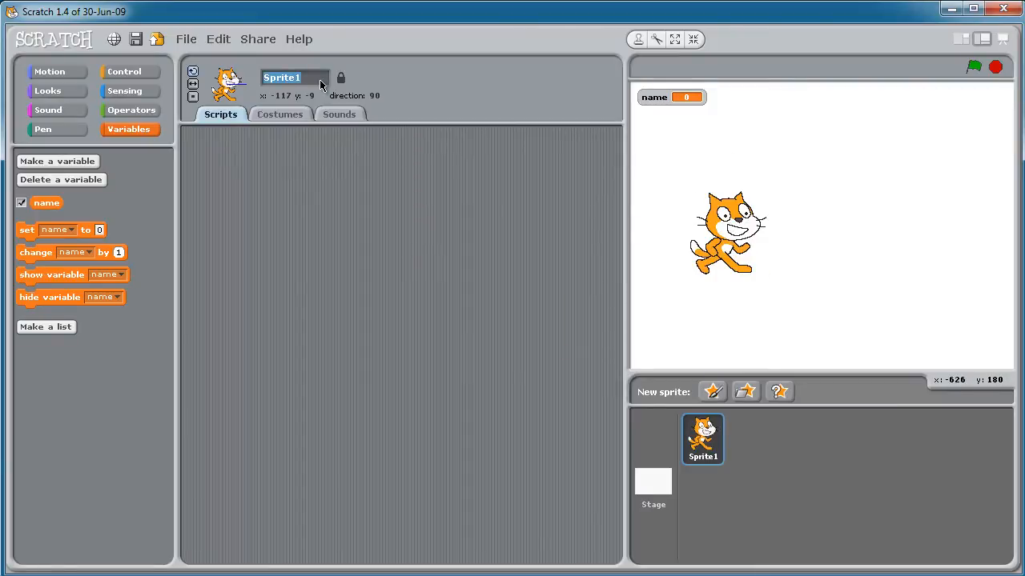
type("ScratchCat")
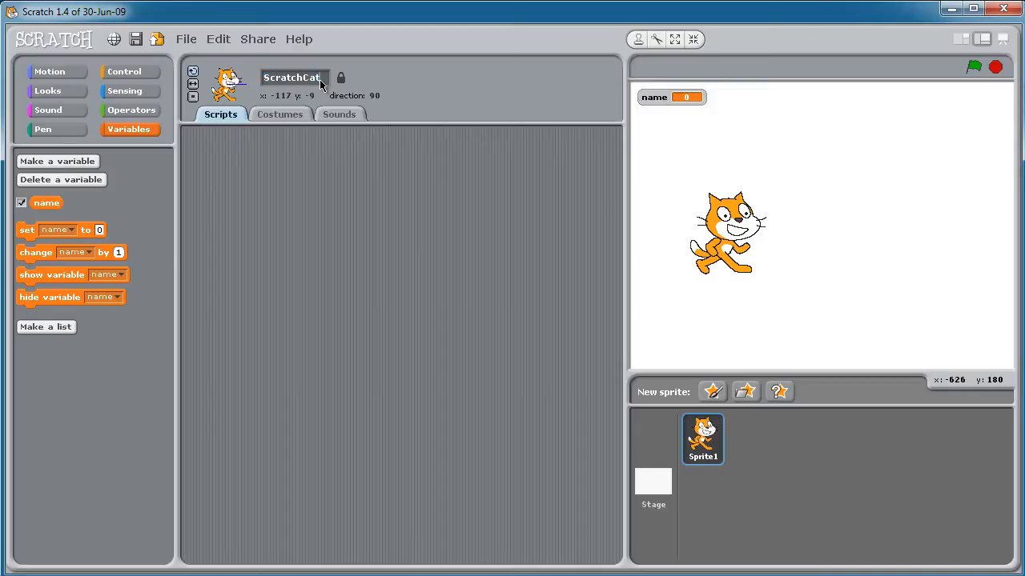
left_click(124, 71)
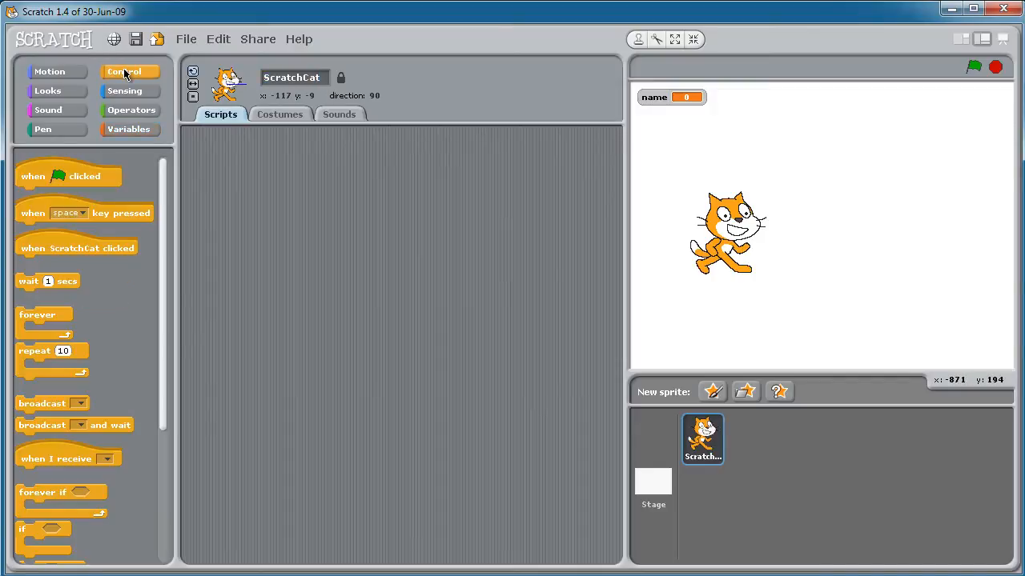
- Build a green-flag script asking 'What is your name, friend?' and run it to test
left_click_drag(68, 176, 303, 166)
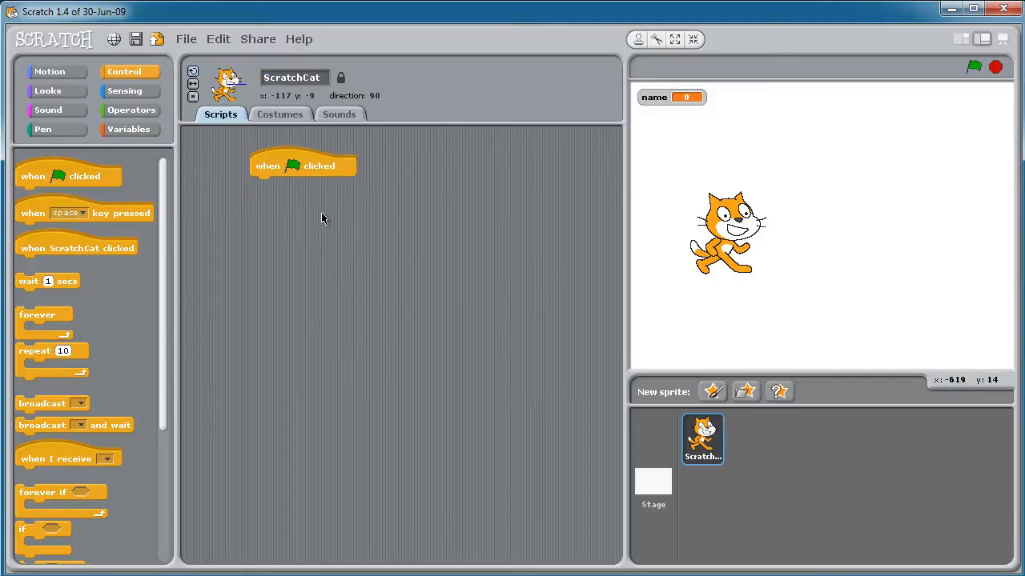
left_click(47, 90)
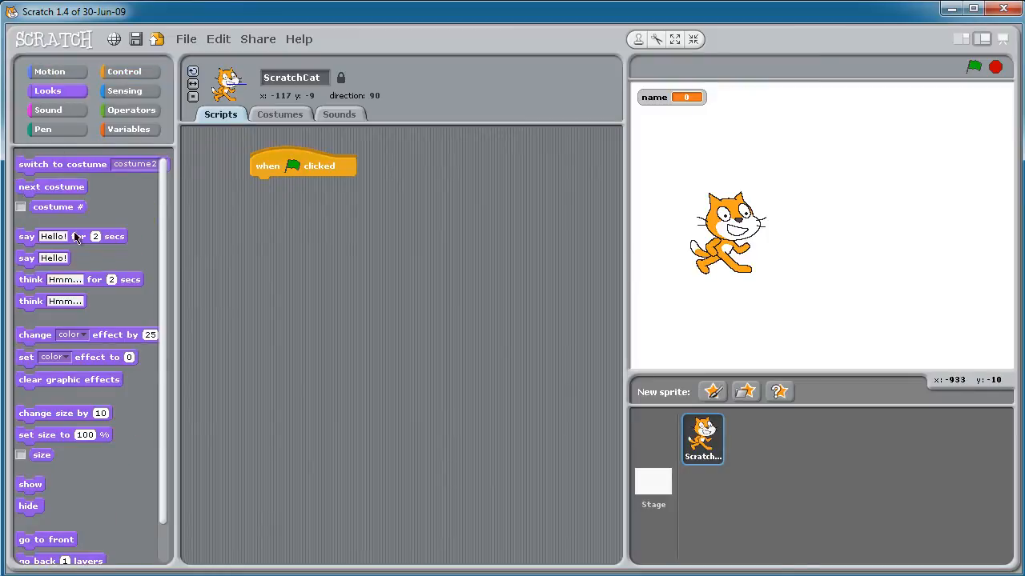
left_click(126, 90)
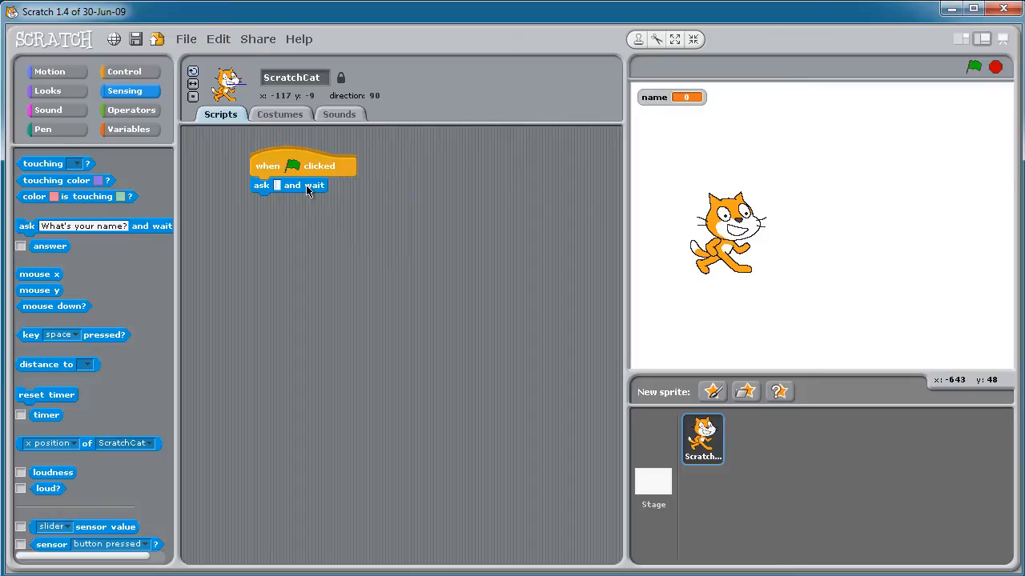
type("What is your name, friend?")
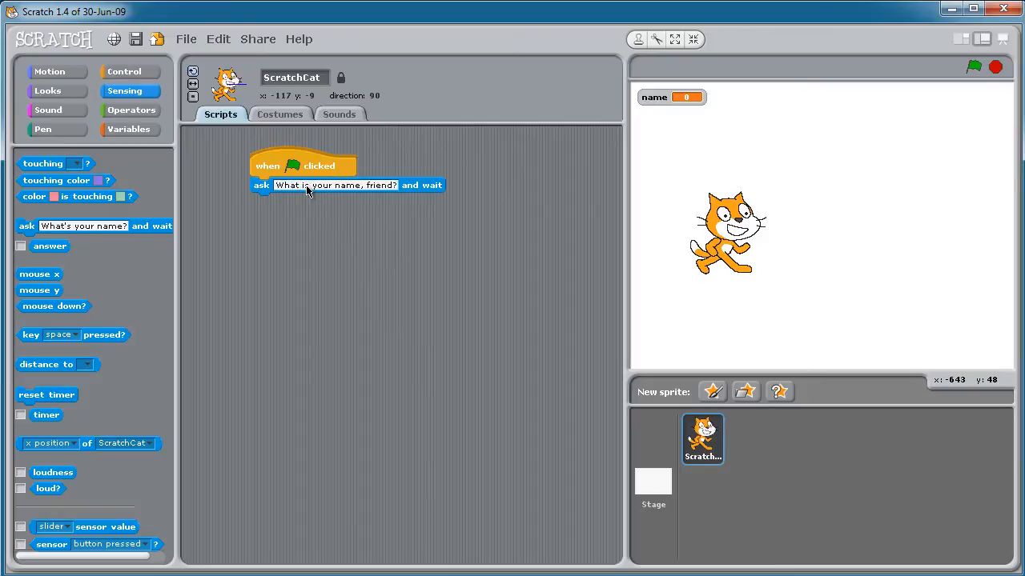
left_click(302, 165)
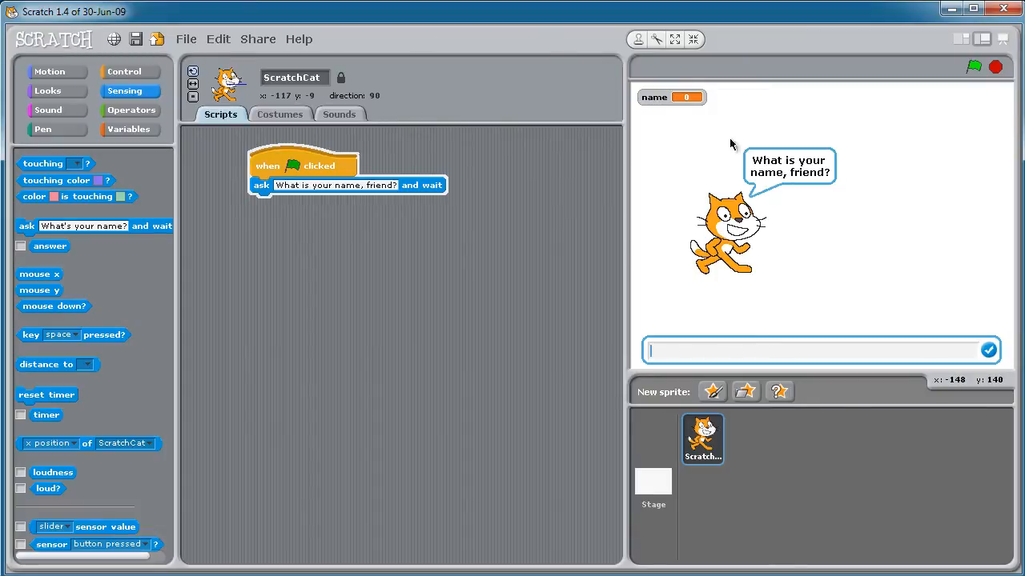
mouse_move(920, 351)
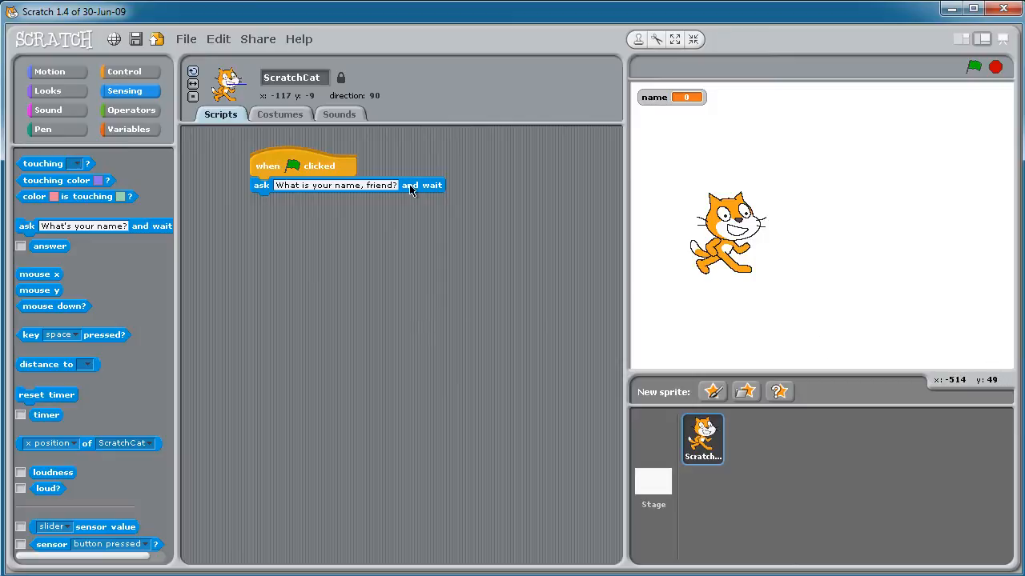
mouse_move(859, 388)
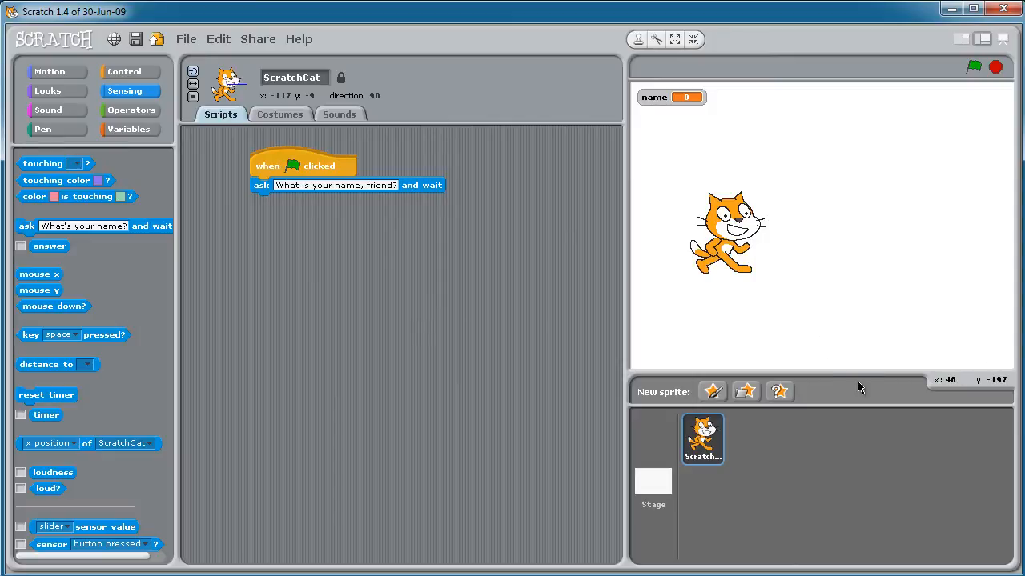
mouse_move(536, 383)
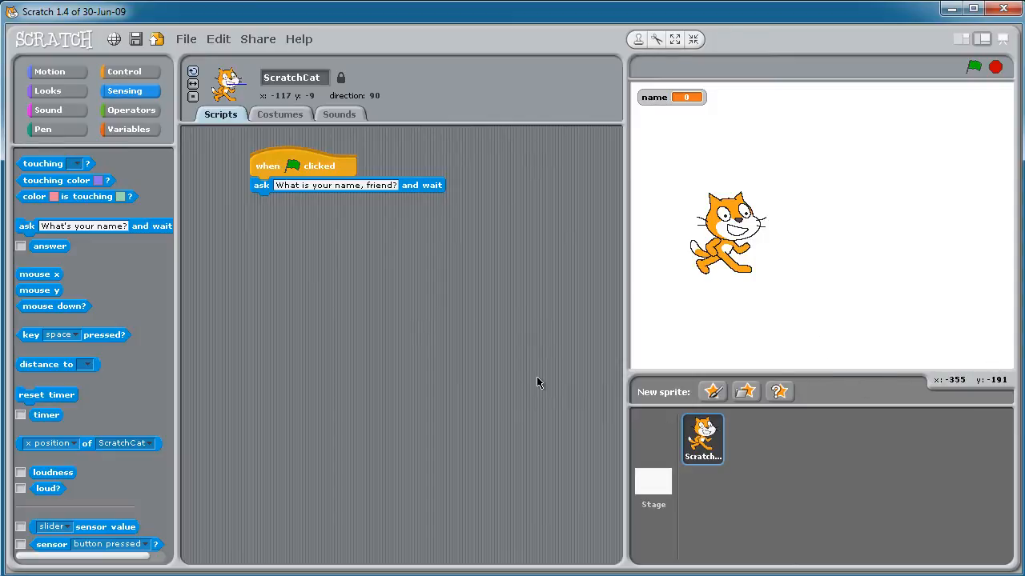
- Set a 'say Hello,' block aside and attach 'show variable name' under the ask block
left_click(54, 71)
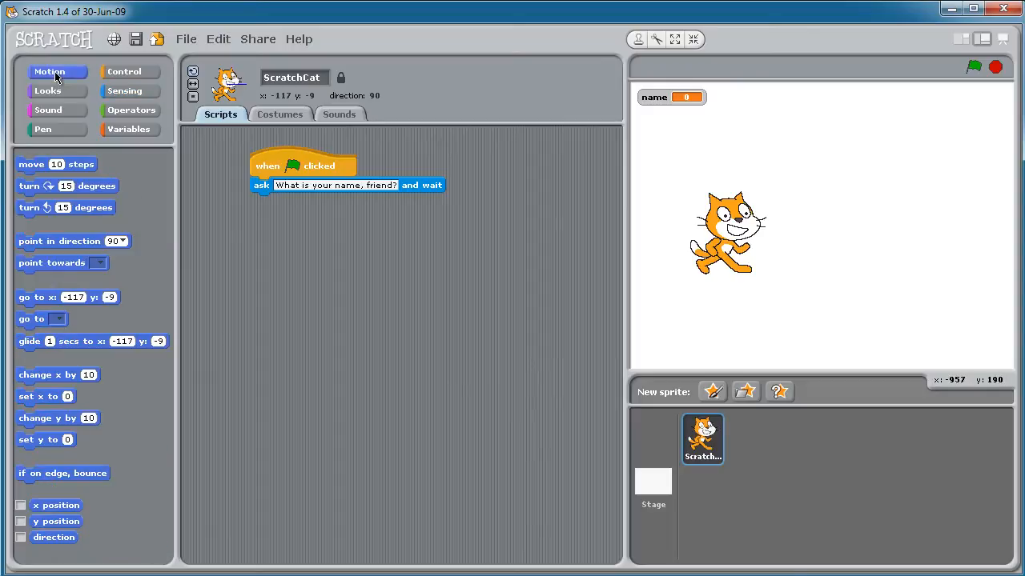
left_click(47, 91)
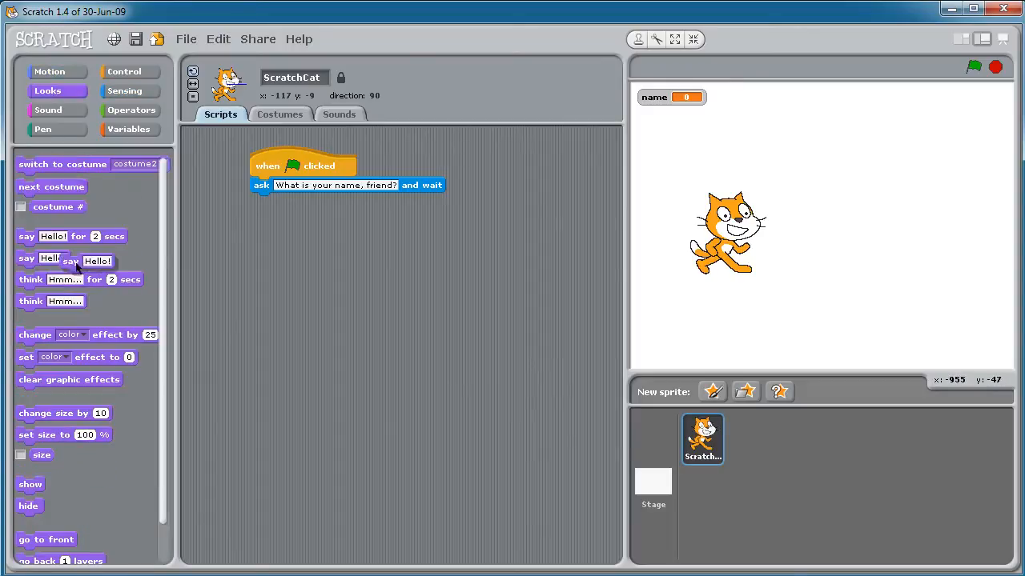
left_click_drag(44, 260, 289, 201)
type(",")
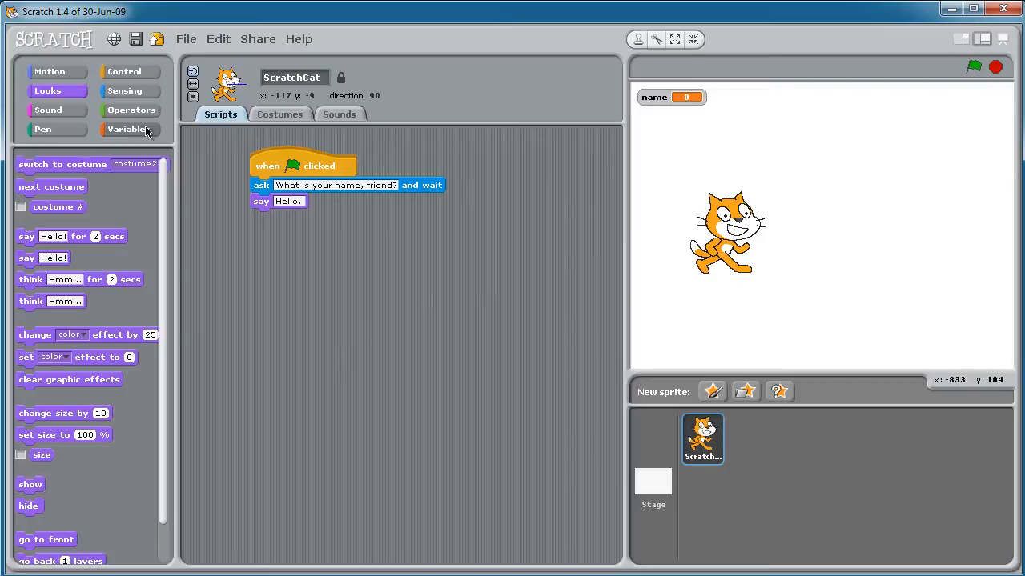
left_click(129, 128)
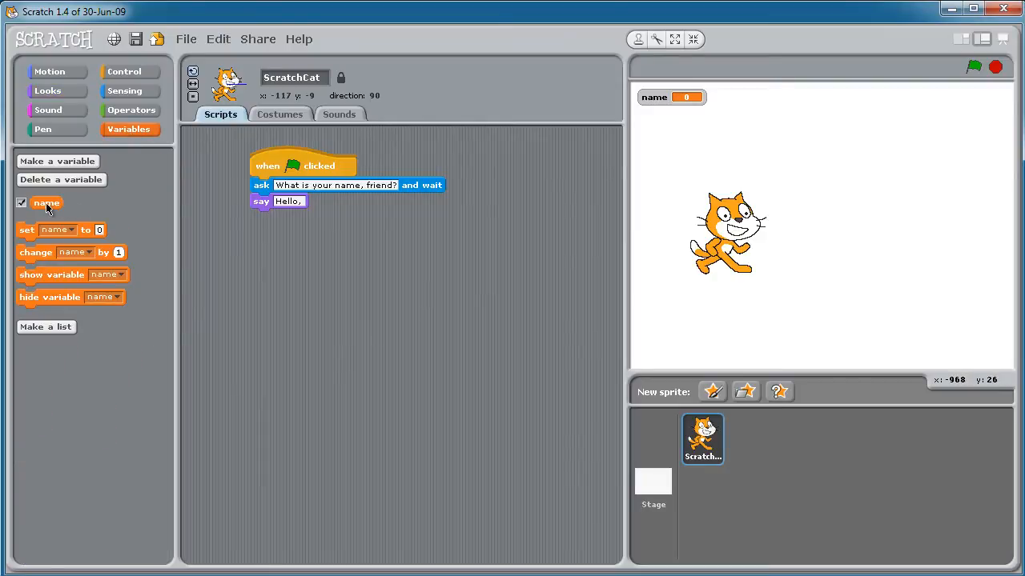
left_click_drag(278, 201, 297, 329)
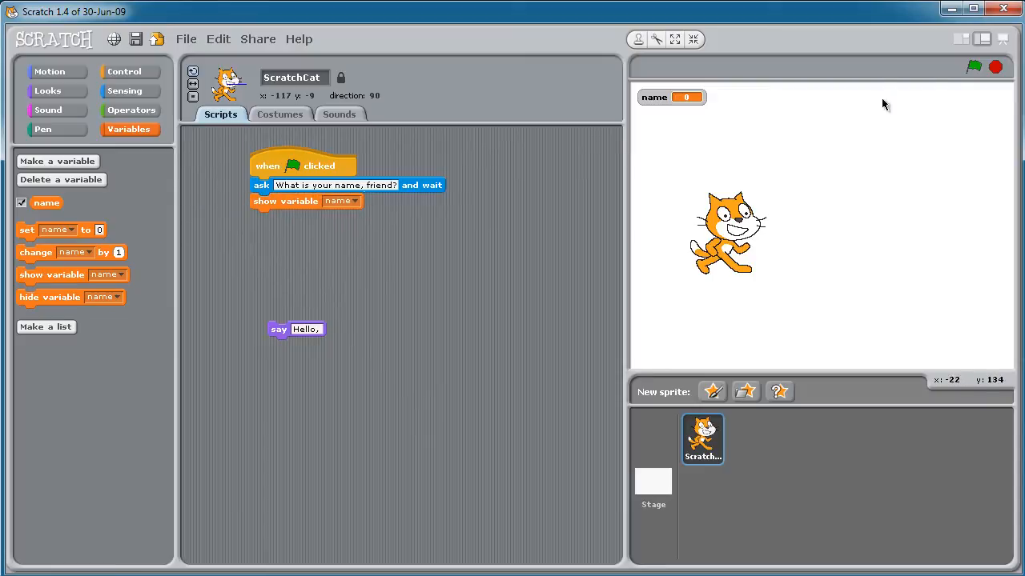
- Run the project with the green flag and submit an answer to the cat's question
left_click(973, 67)
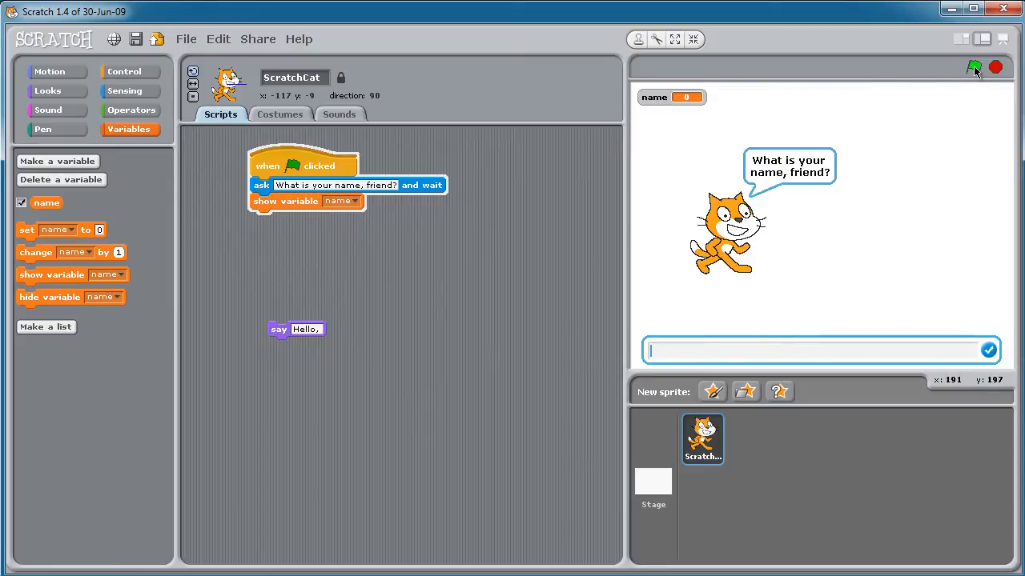
left_click(995, 67)
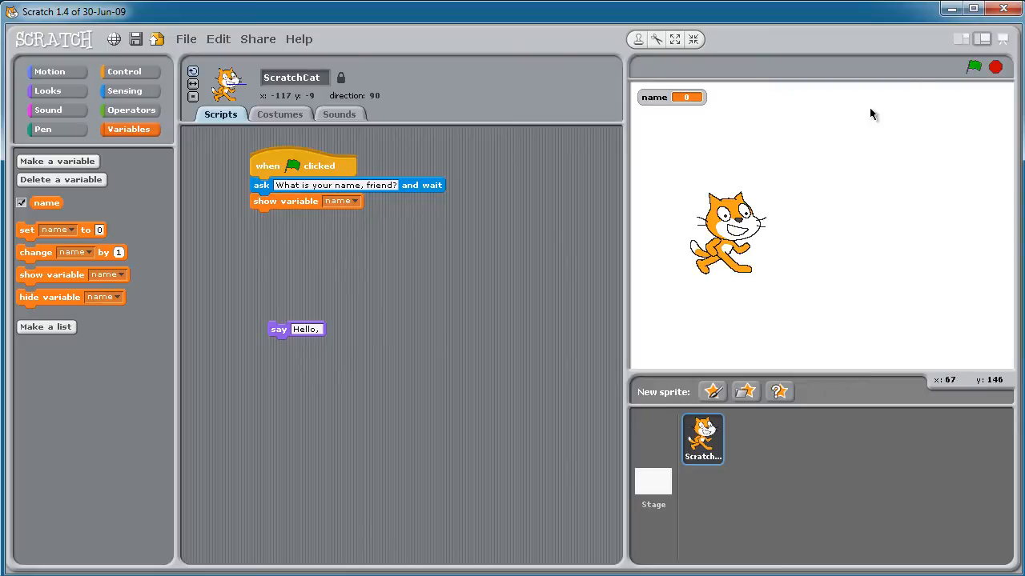
left_click(123, 90)
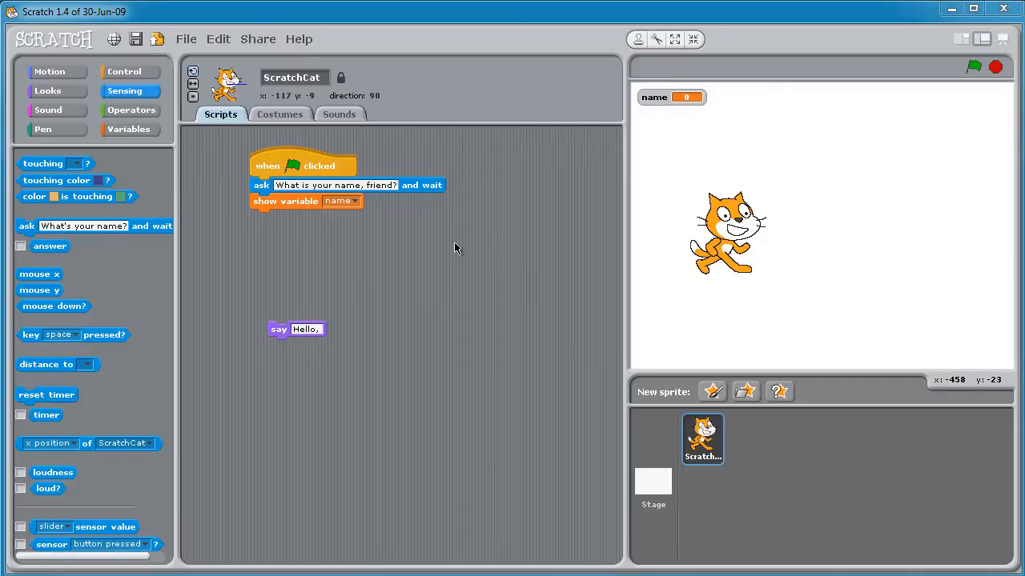
mouse_move(436, 305)
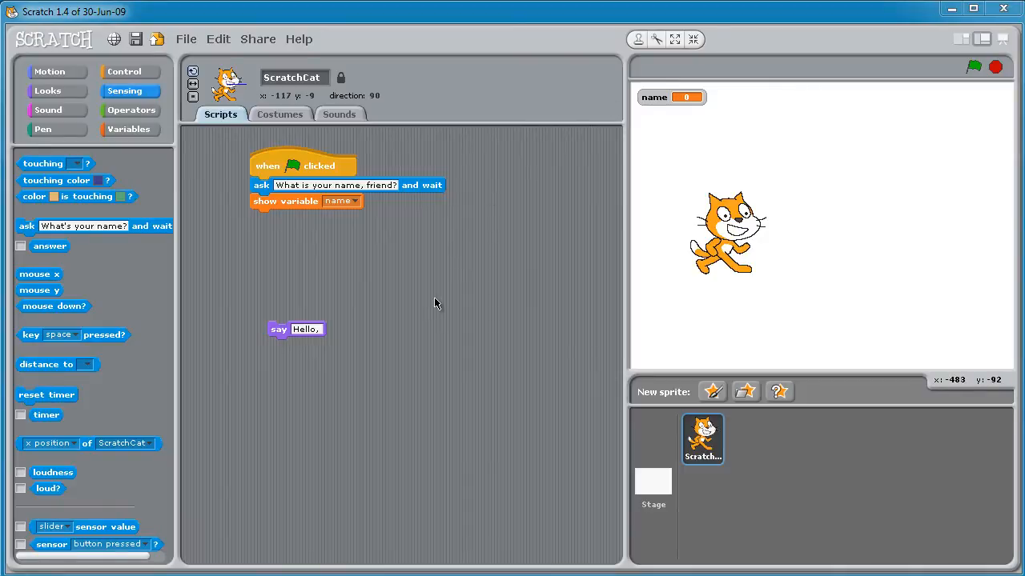
- Pull the 'show variable name' block off the bottom of the ask block
left_click_drag(284, 201, 300, 228)
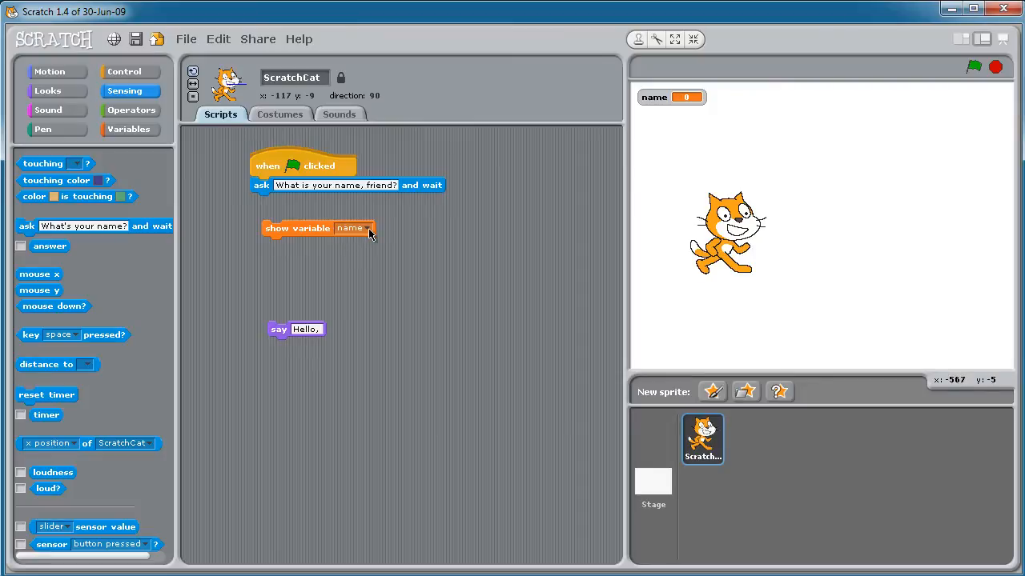
mouse_move(555, 223)
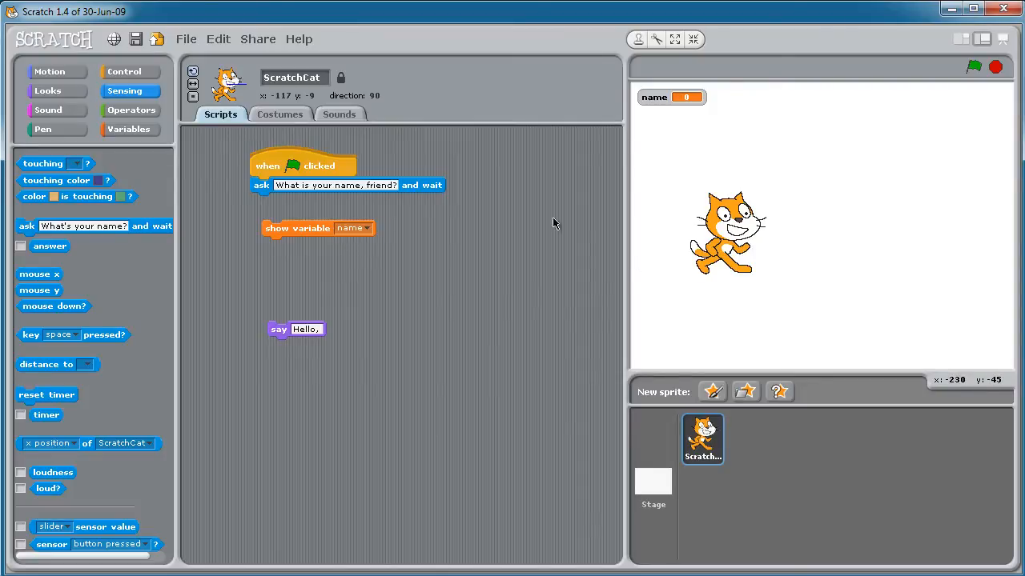
mouse_move(55, 255)
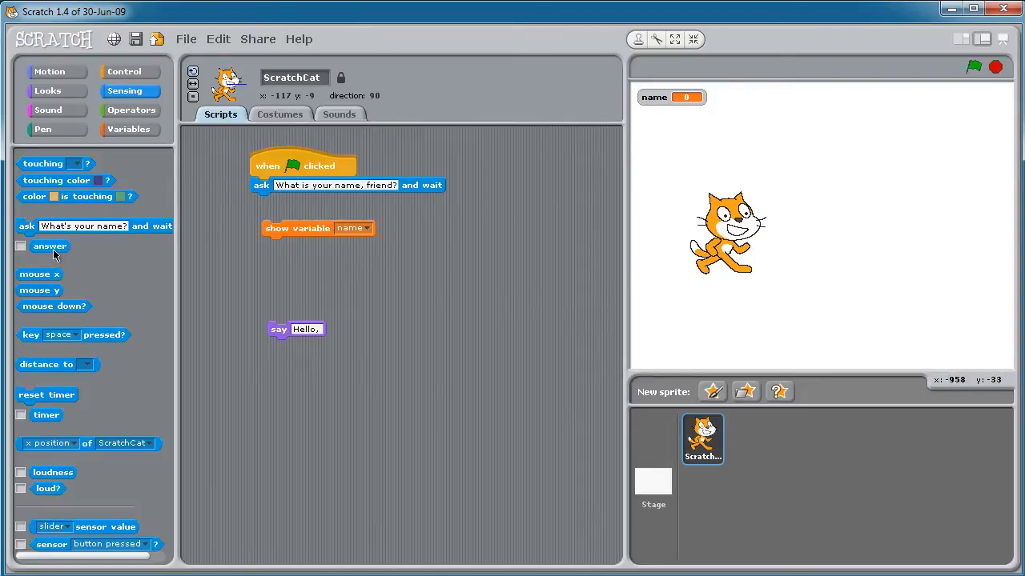
- Toggle the answer reporter's stage monitor on, off, and on again so it shows
left_click(21, 245)
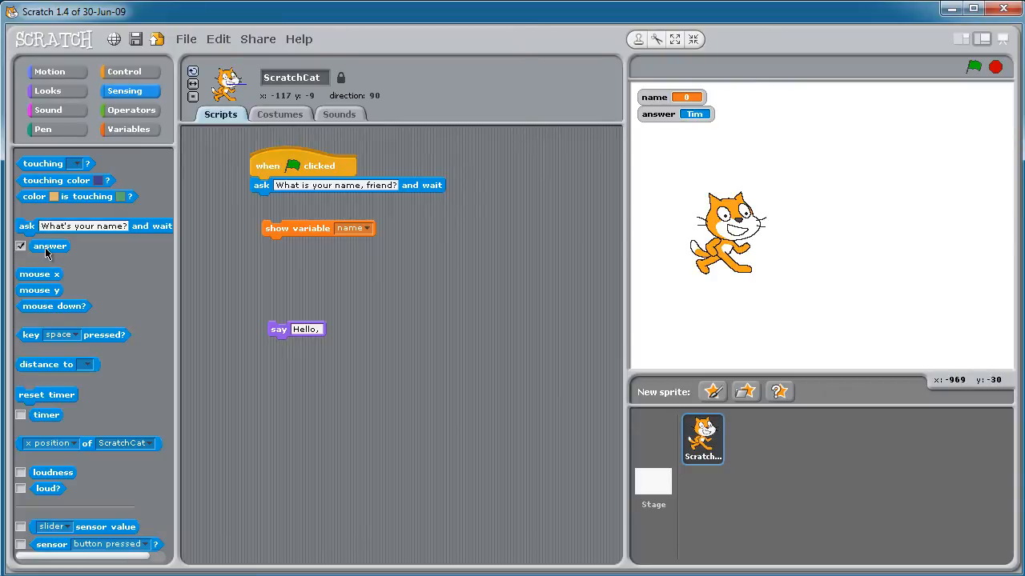
left_click(21, 246)
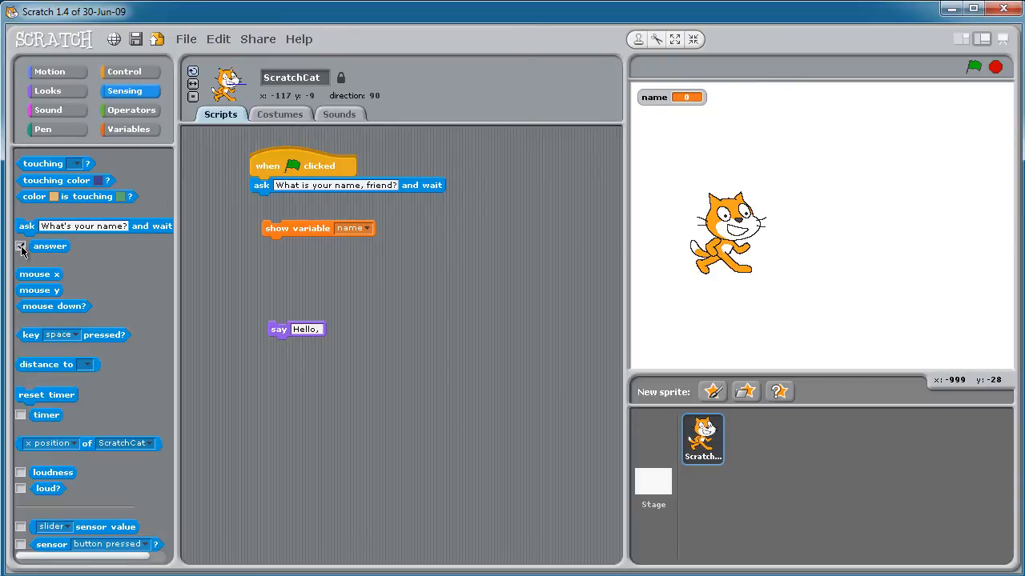
left_click(21, 246)
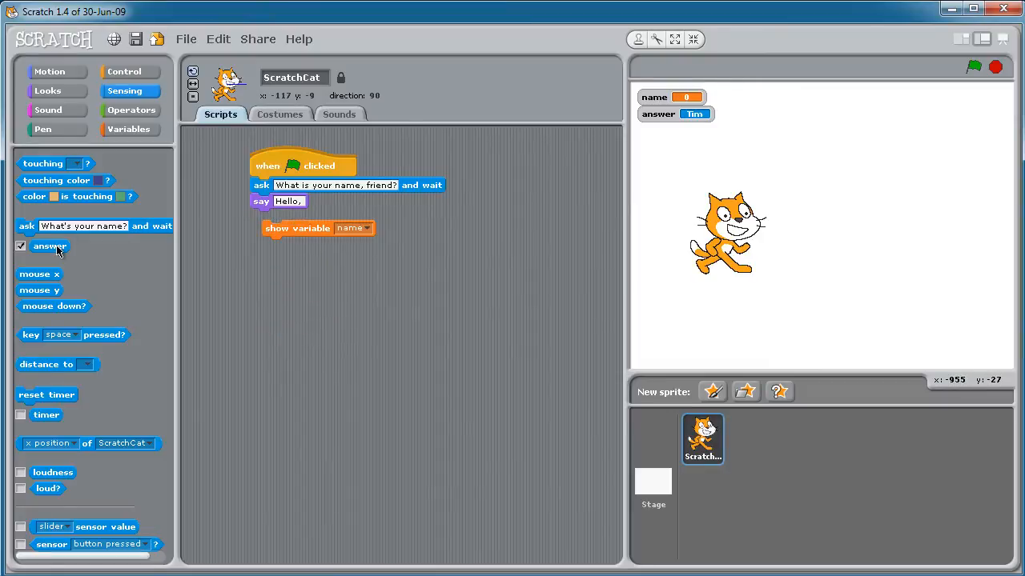
- Drop answer into the say block, run it so the cat says Tim, then remove answer
left_click_drag(49, 246, 292, 202)
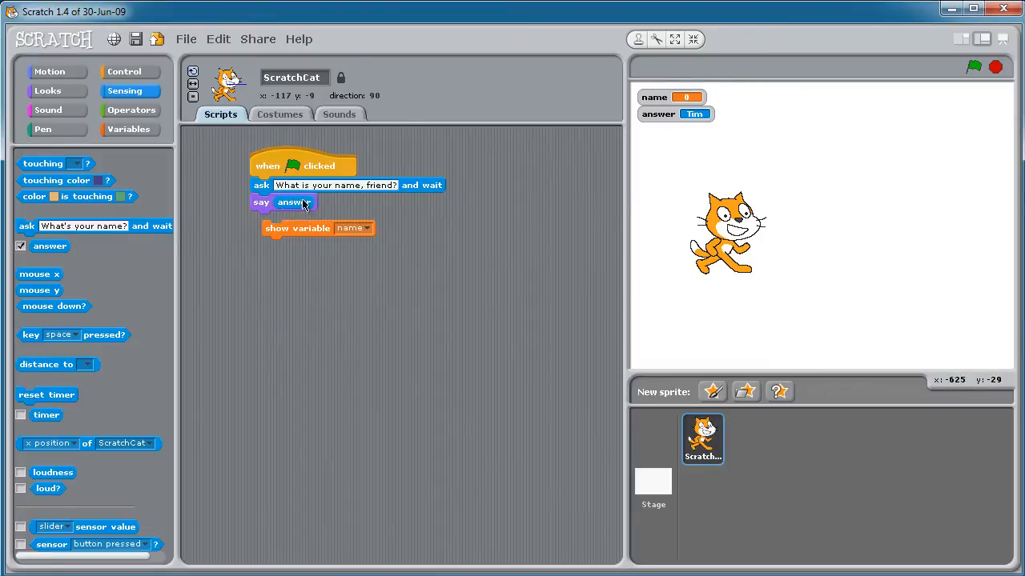
left_click(972, 67)
type("Hello,")
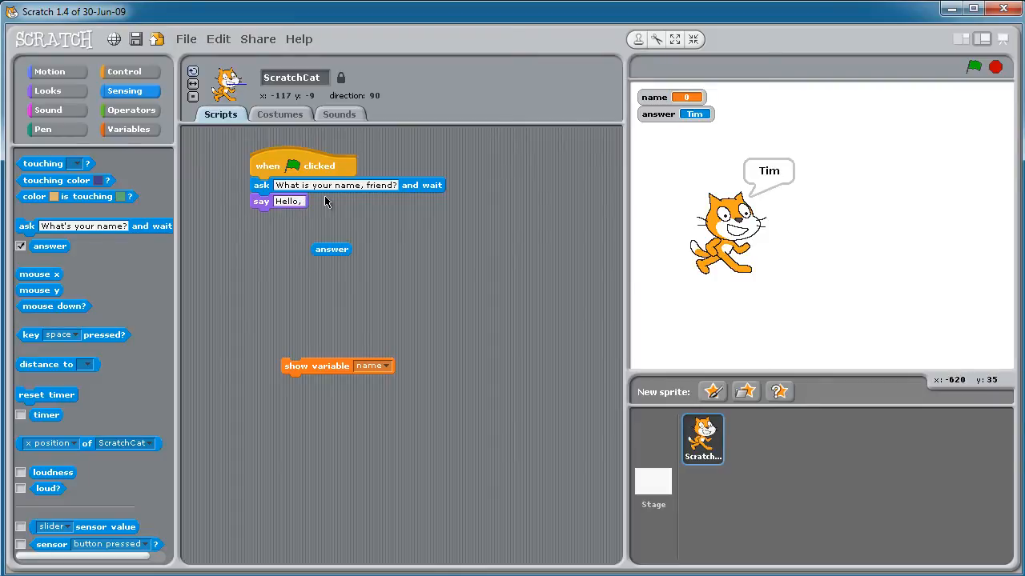
left_click_drag(331, 249, 307, 216)
type("!")
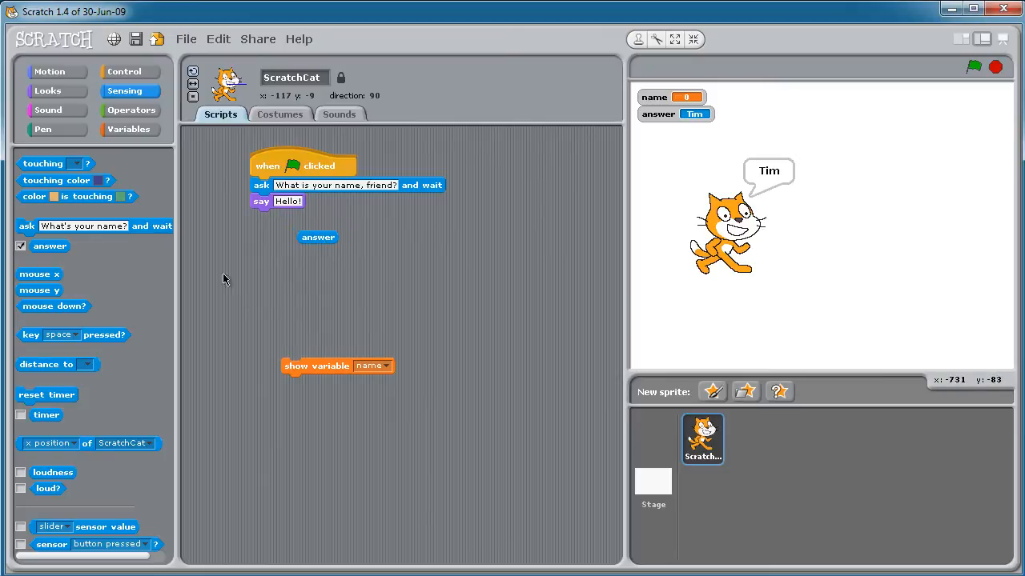
mouse_move(248, 310)
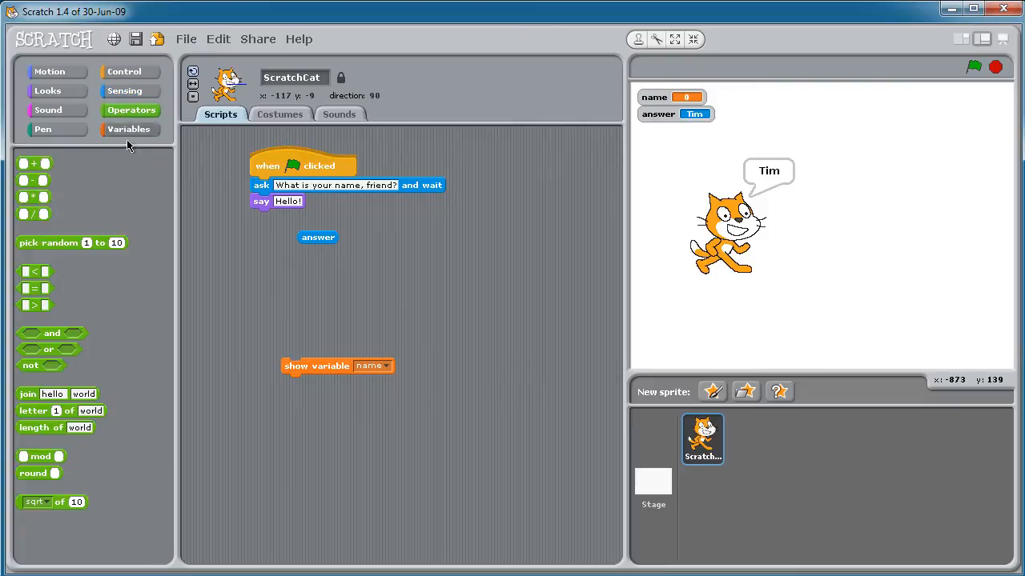
- Put a join of 'Hi, ' and answer into the say block, then run it to show 'Hi, Tim'
left_click_drag(56, 393, 401, 299)
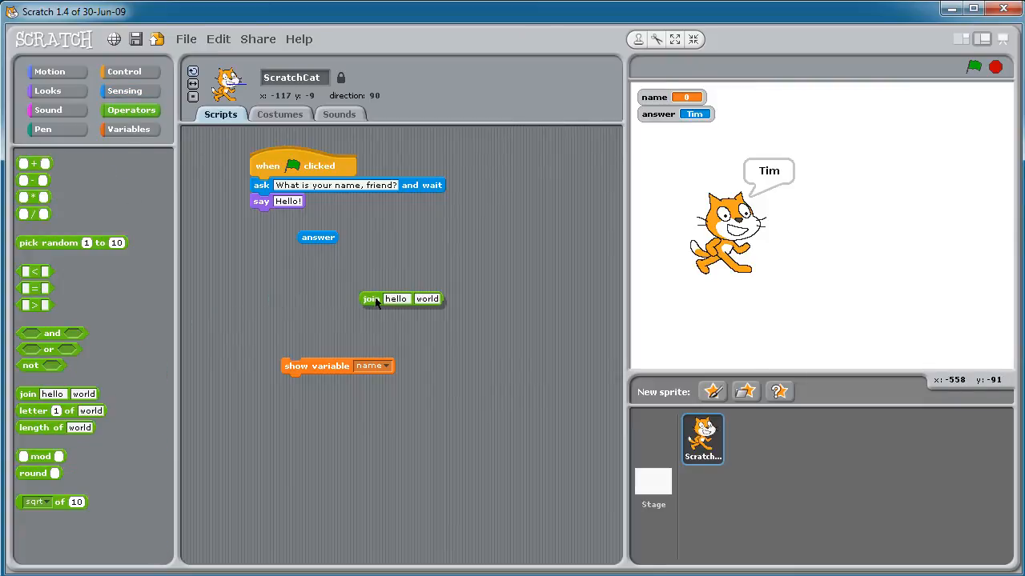
mouse_move(534, 369)
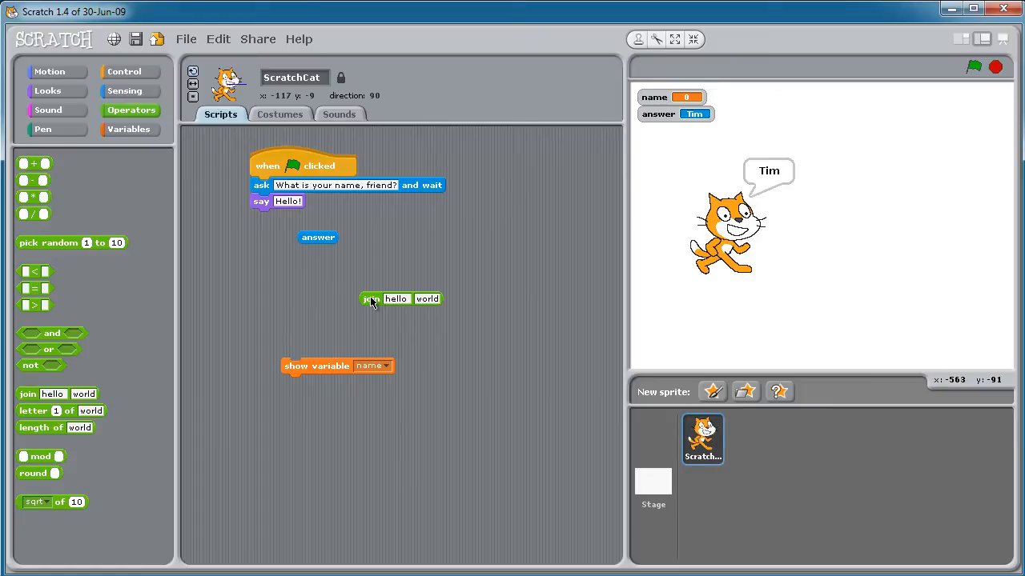
left_click_drag(371, 298, 314, 209)
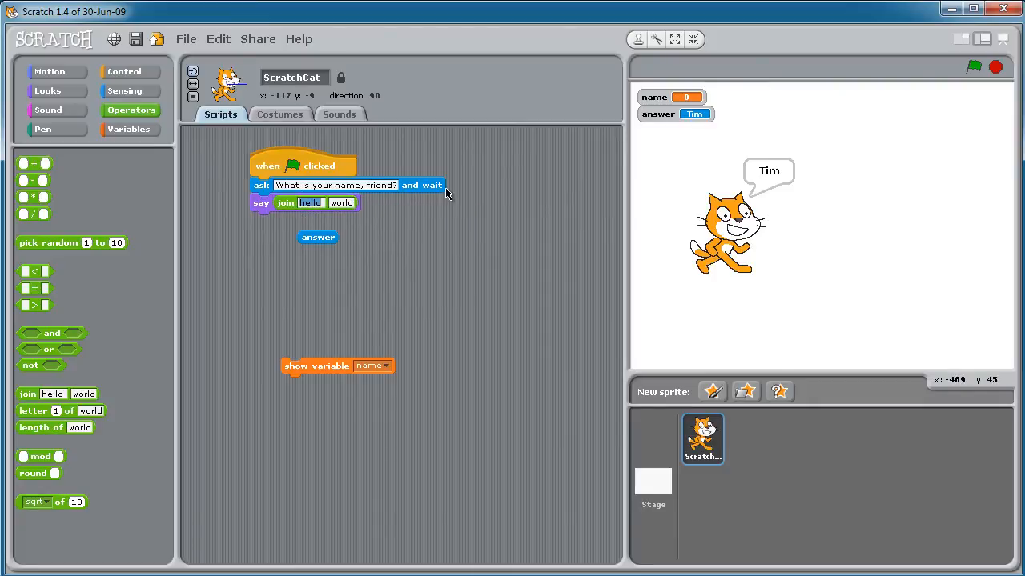
type("Hi, I")
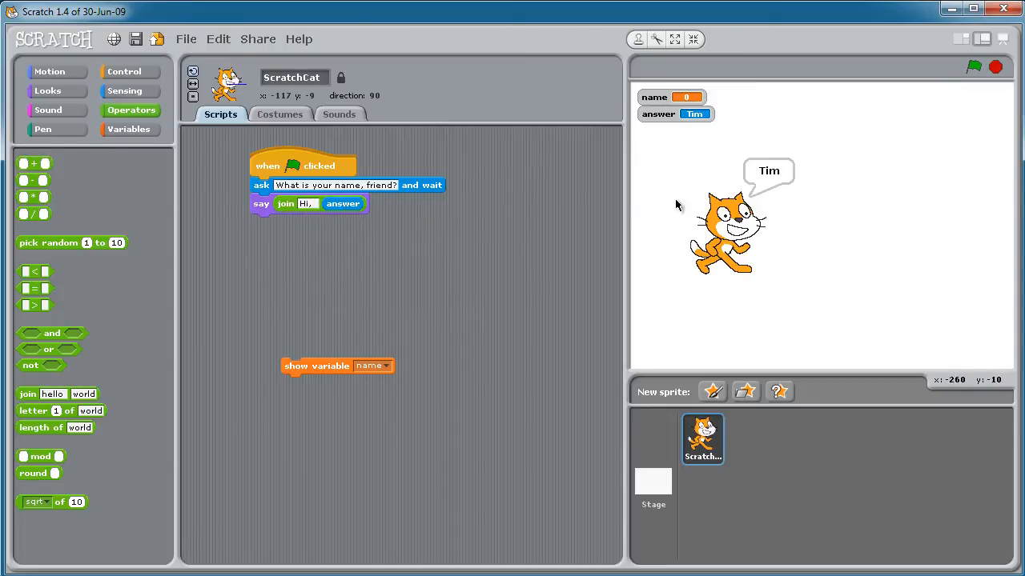
left_click(974, 66)
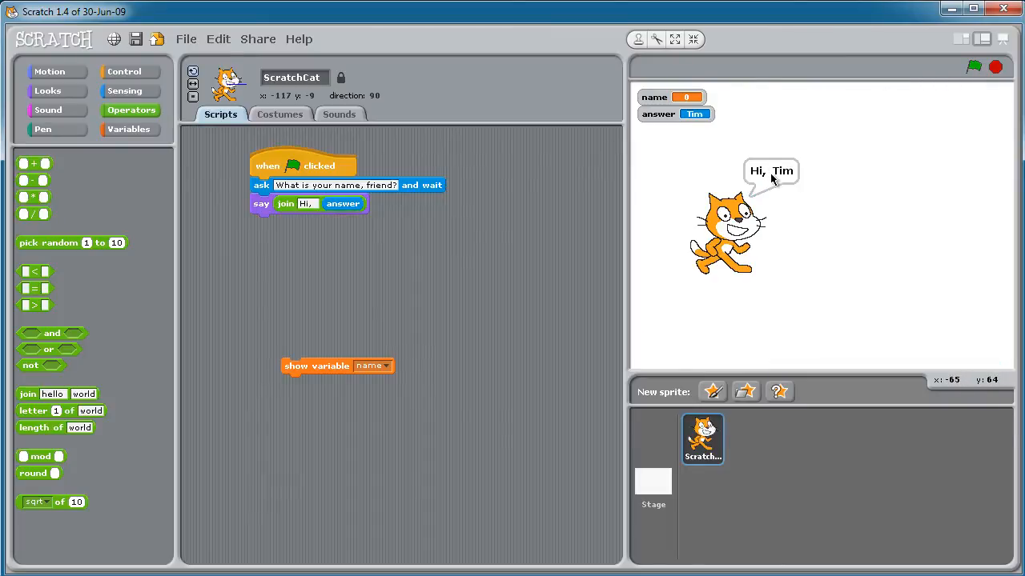
left_click(306, 203)
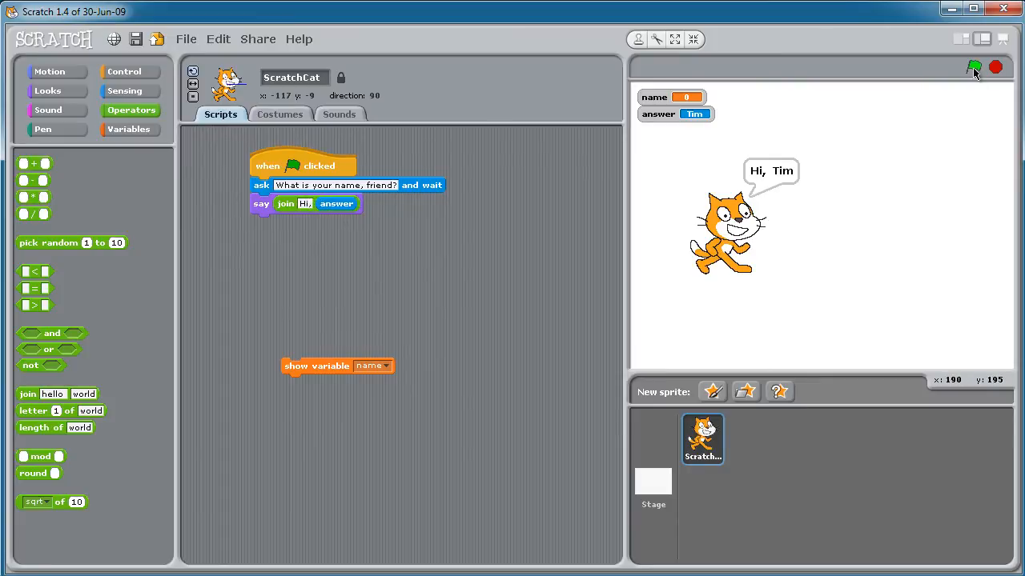
- Rerun the project from the green flag so the cat says 'Hi,Tim'
left_click(973, 66)
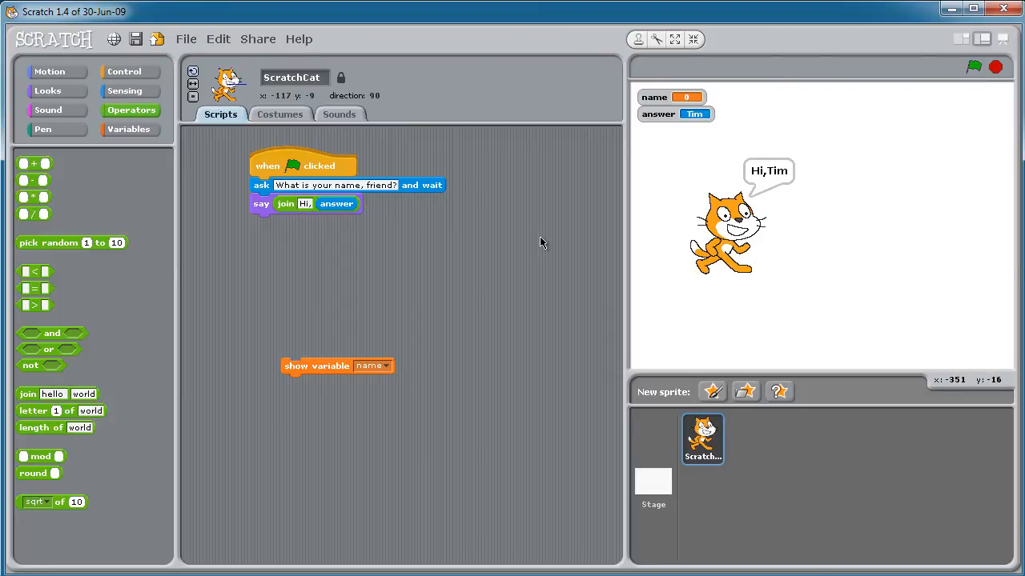
mouse_move(378, 228)
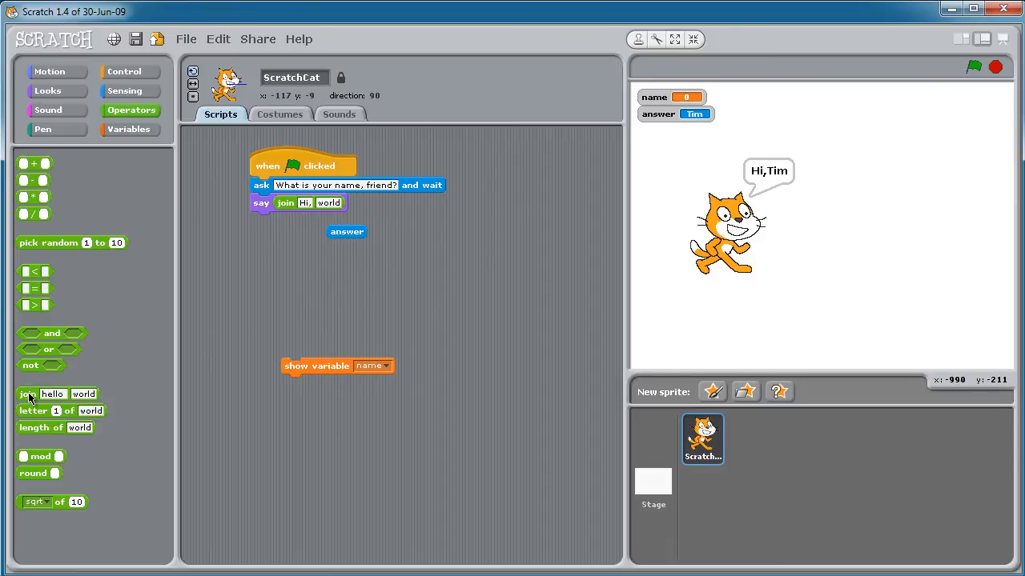
- Nest a second join in the greeting's second slot and place 'answer' in its first slot
left_click_drag(26, 393, 360, 204)
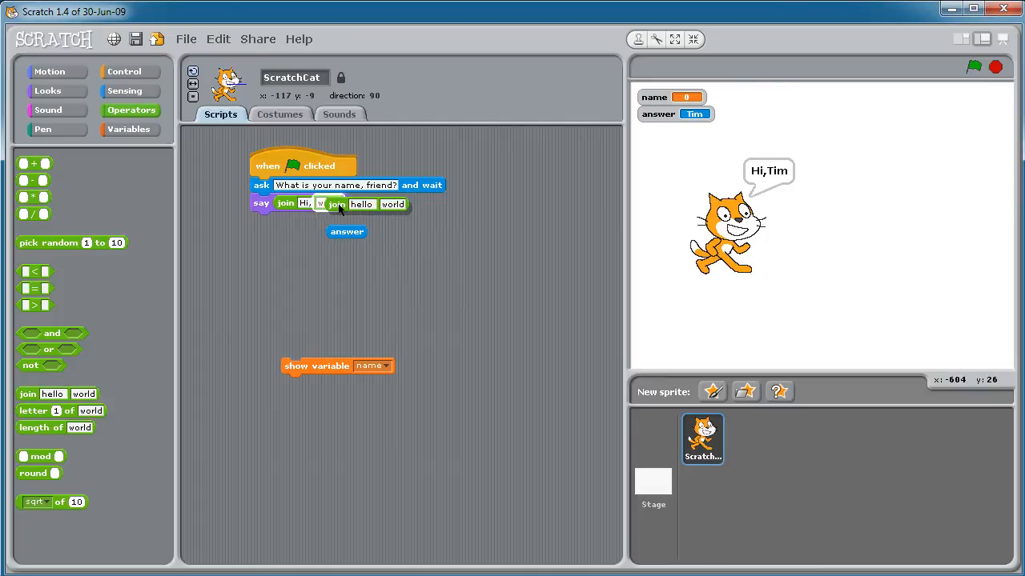
left_click_drag(346, 231, 365, 204)
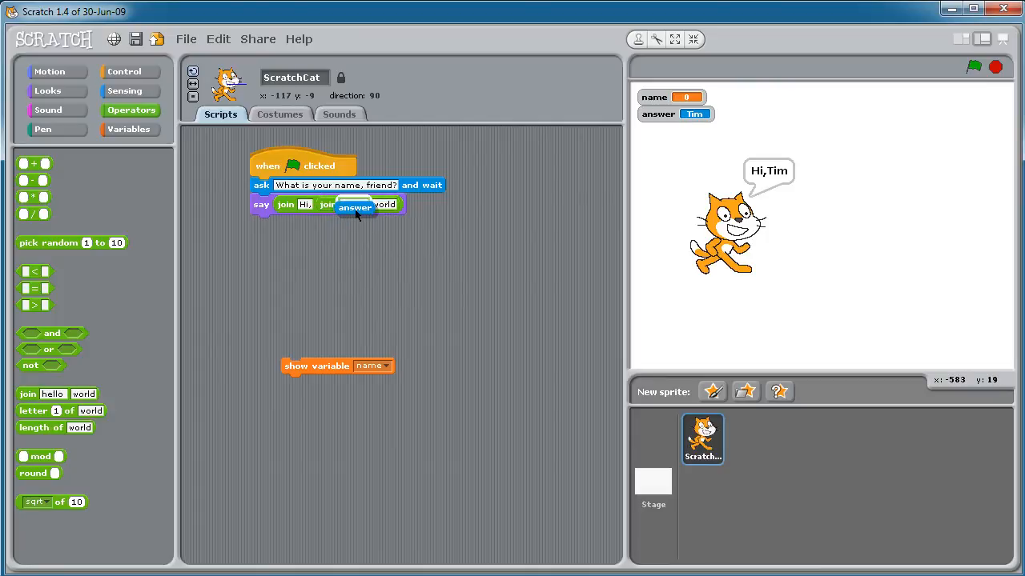
left_click_drag(355, 206, 397, 206)
type("!")
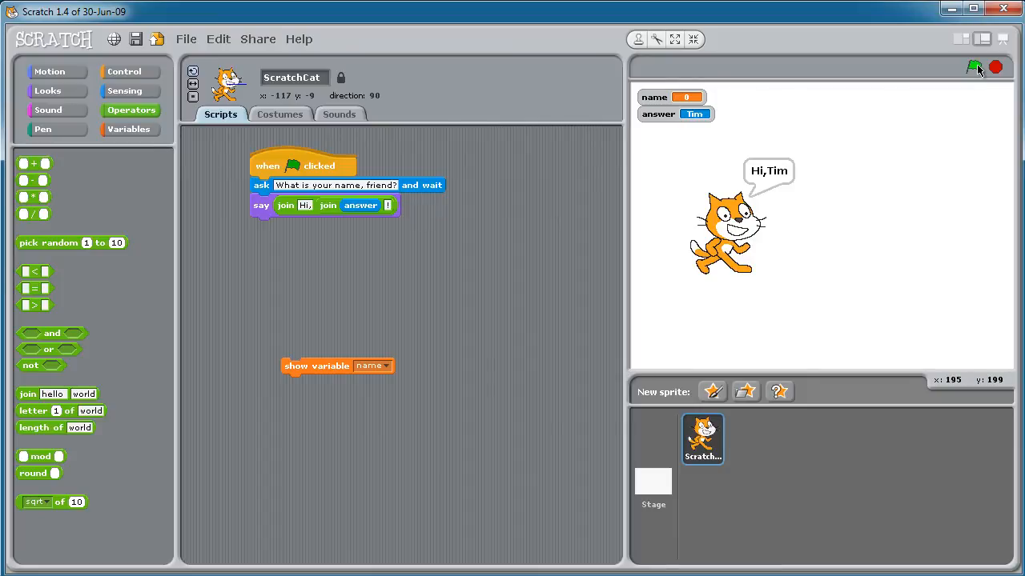
- Answer the cat's question with 'Tim Warner' and submit it
type("Tim Warner")
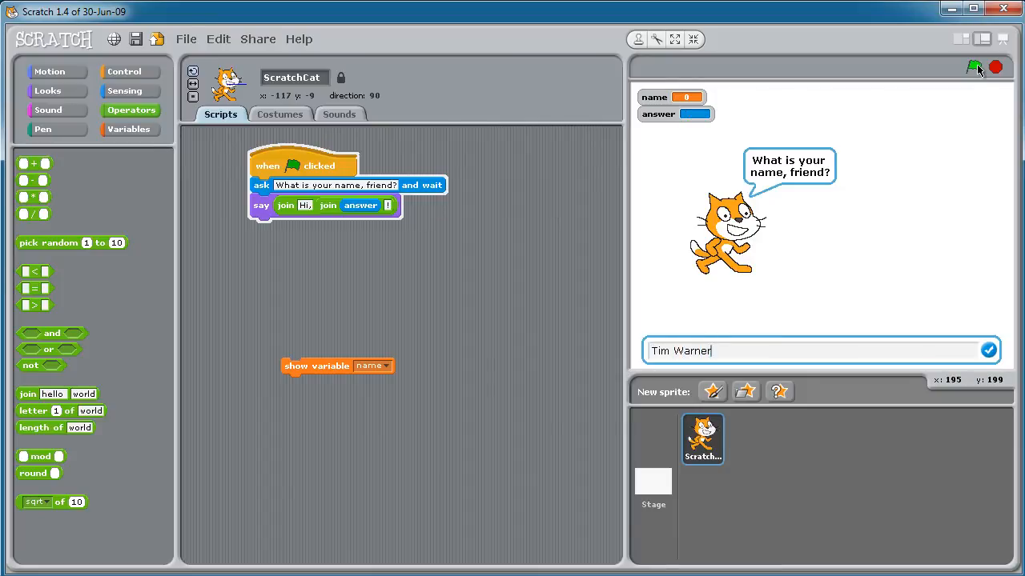
left_click(990, 351)
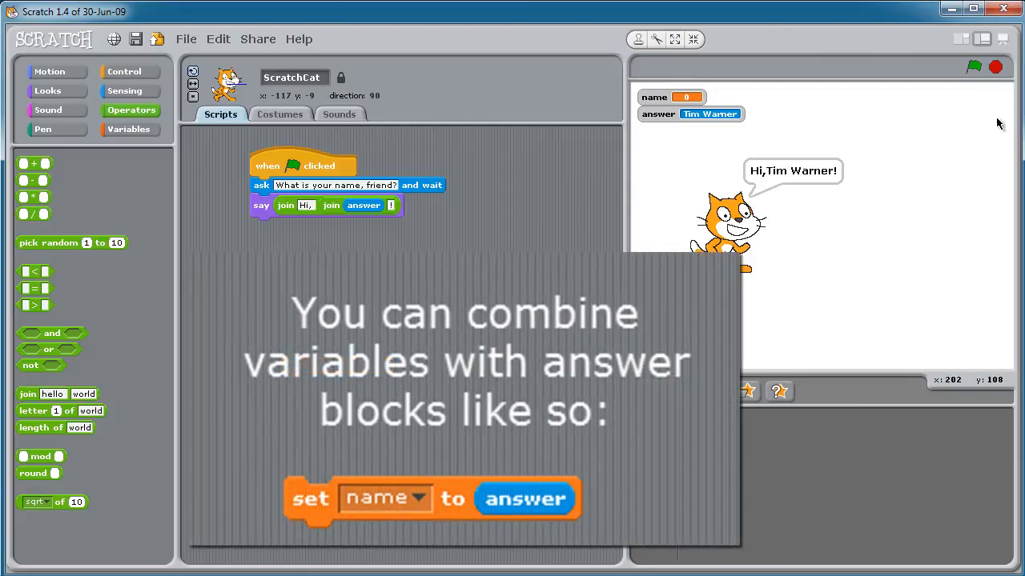
- Rerun the program with the green flag to test the 'Hi, Tim!' greeting
left_click(972, 67)
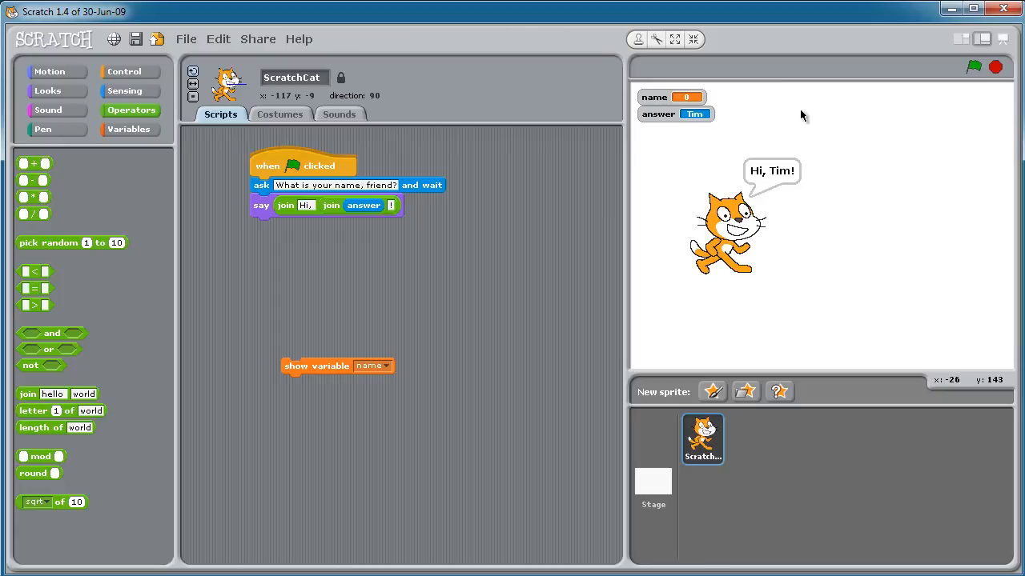
mouse_move(753, 118)
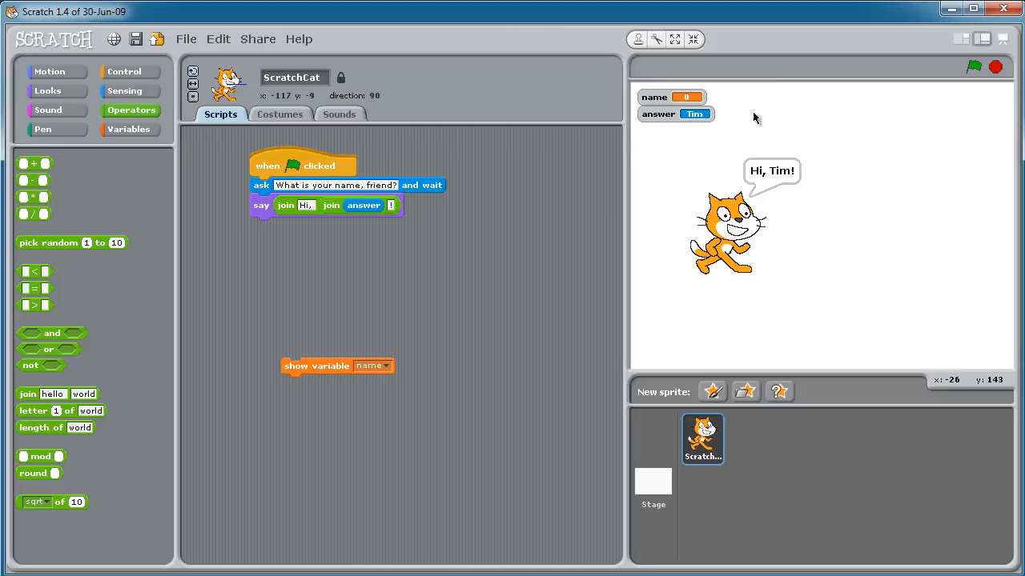
mouse_move(647, 242)
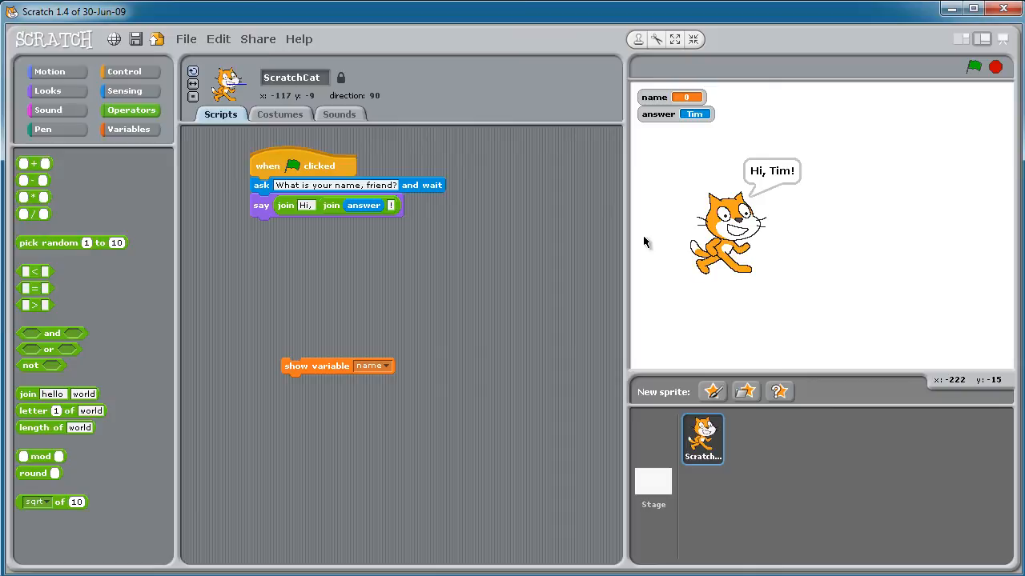